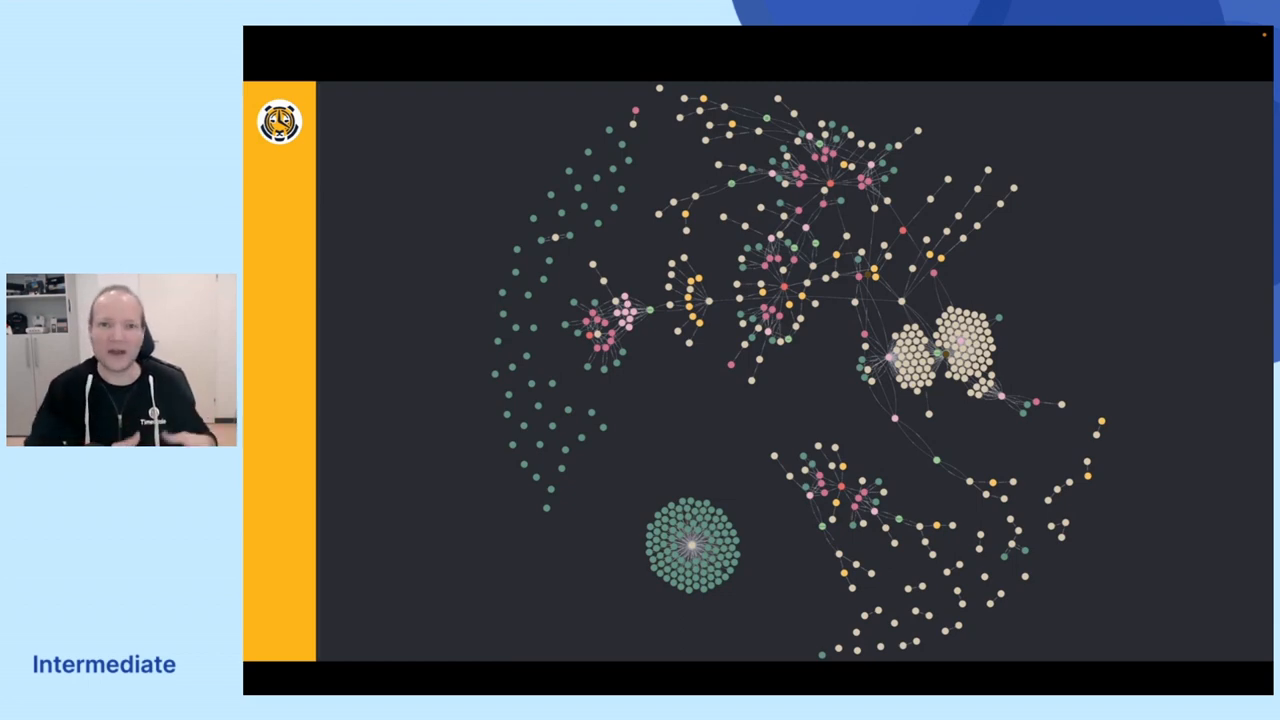
- Advance past the network graph to the closing 'Questions?' slide with mascot and QR code
key("right")
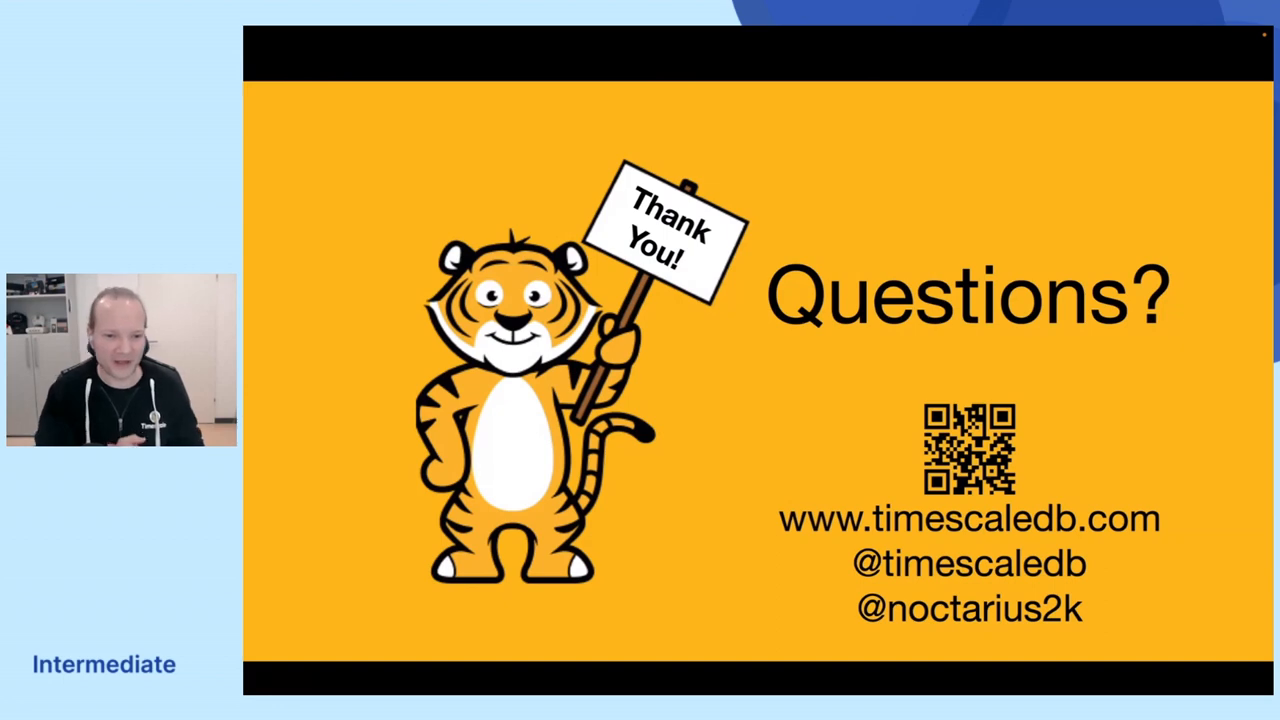